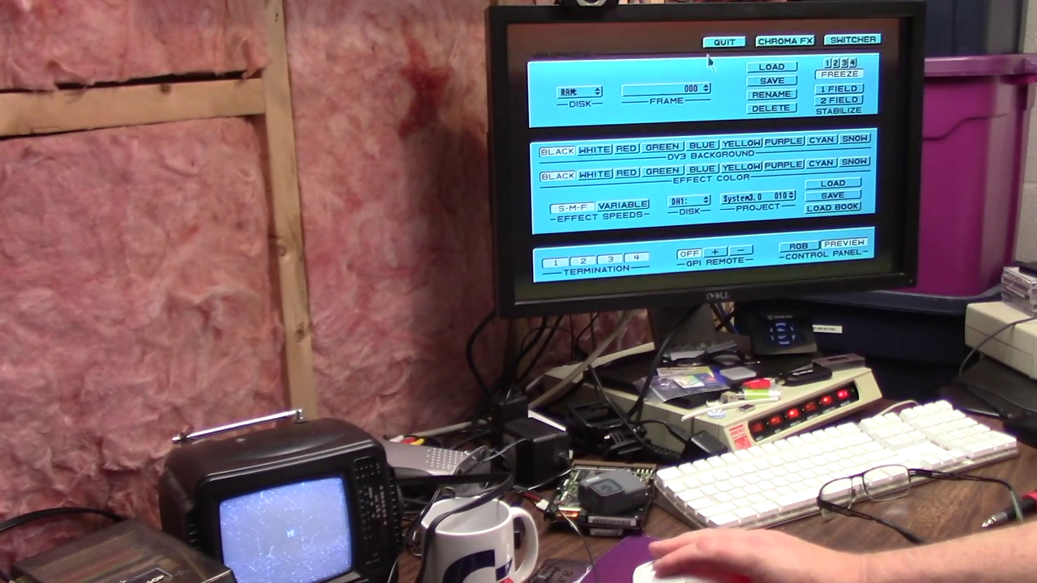
Quit Video Toaster and confirm the shutdown requester to return to Workbench.
click(723, 40)
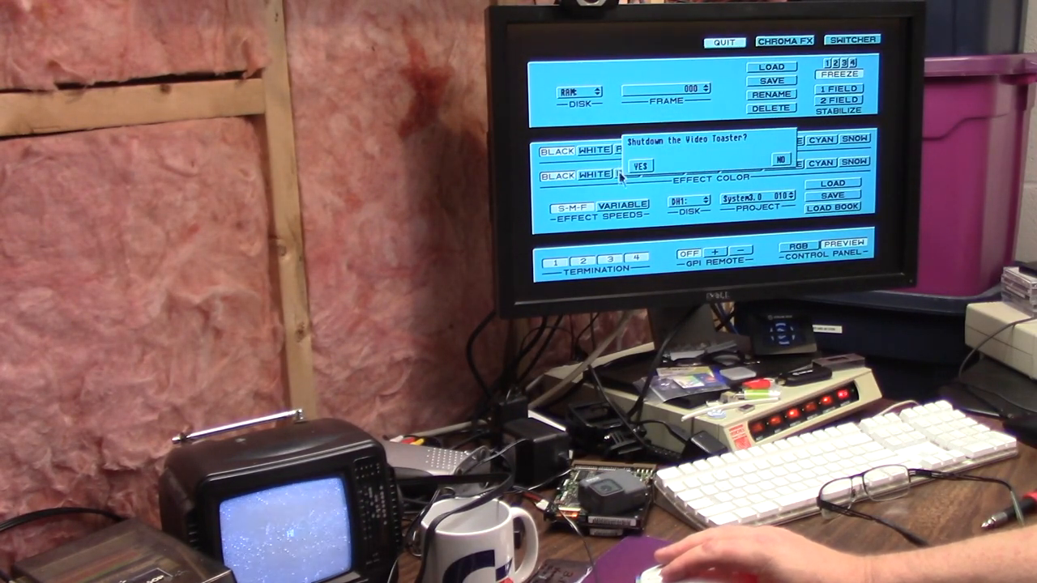
click(640, 165)
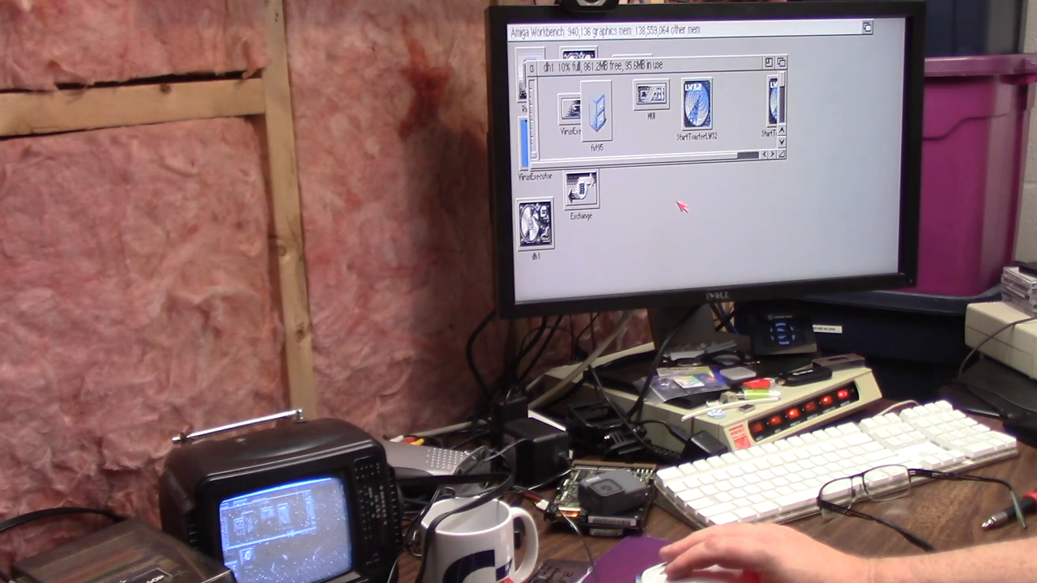